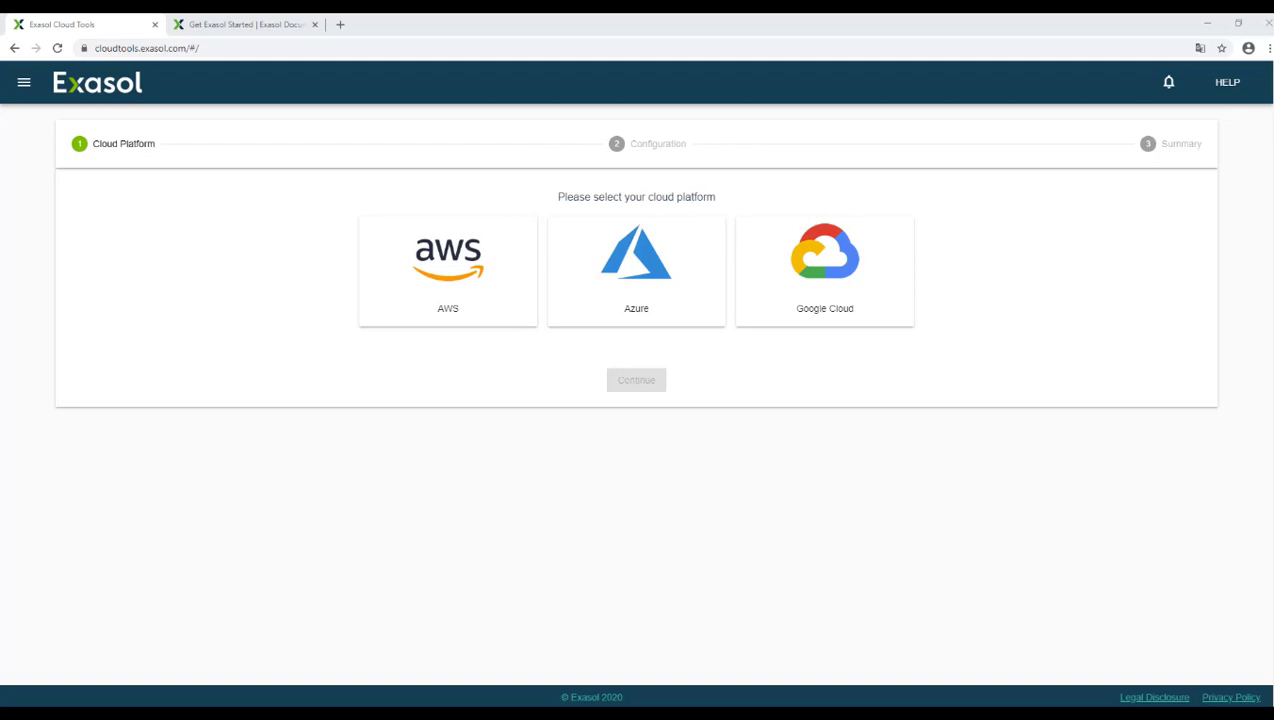
# Switch to the Exasol Documentation tab and scroll to the Cloud Editions links
pyautogui.click(245, 22)
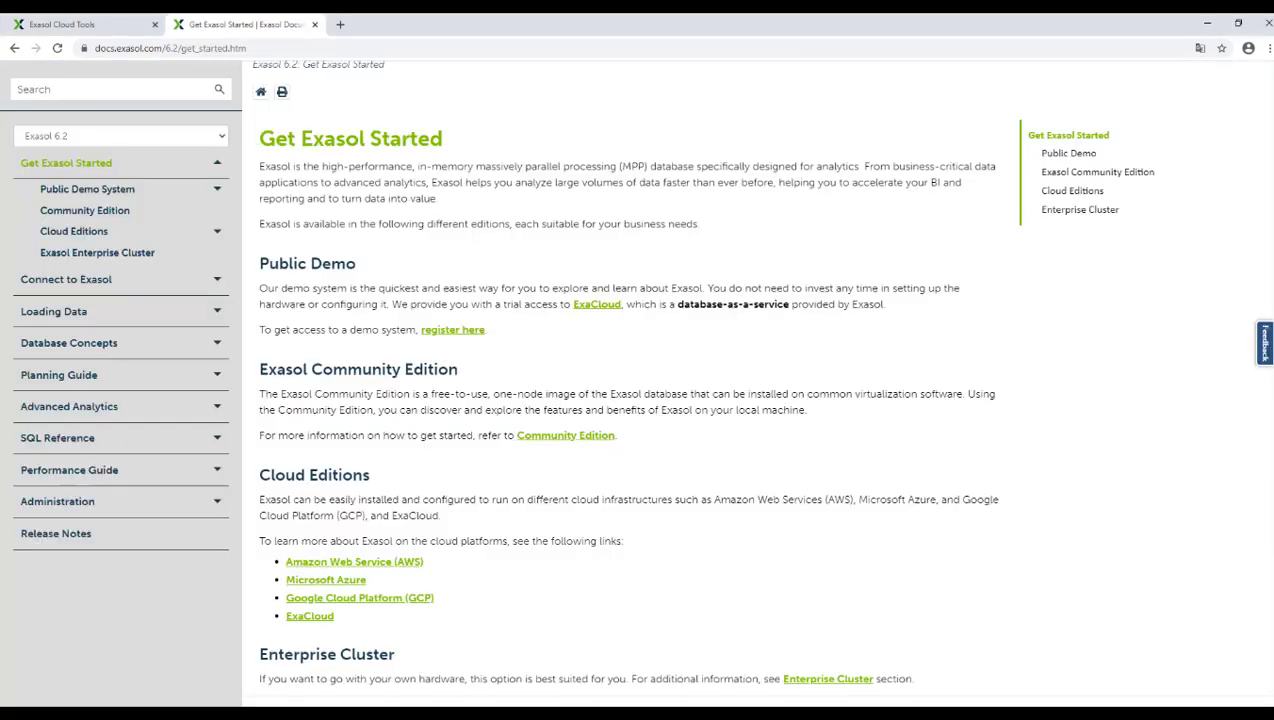
pyautogui.scroll(-3)
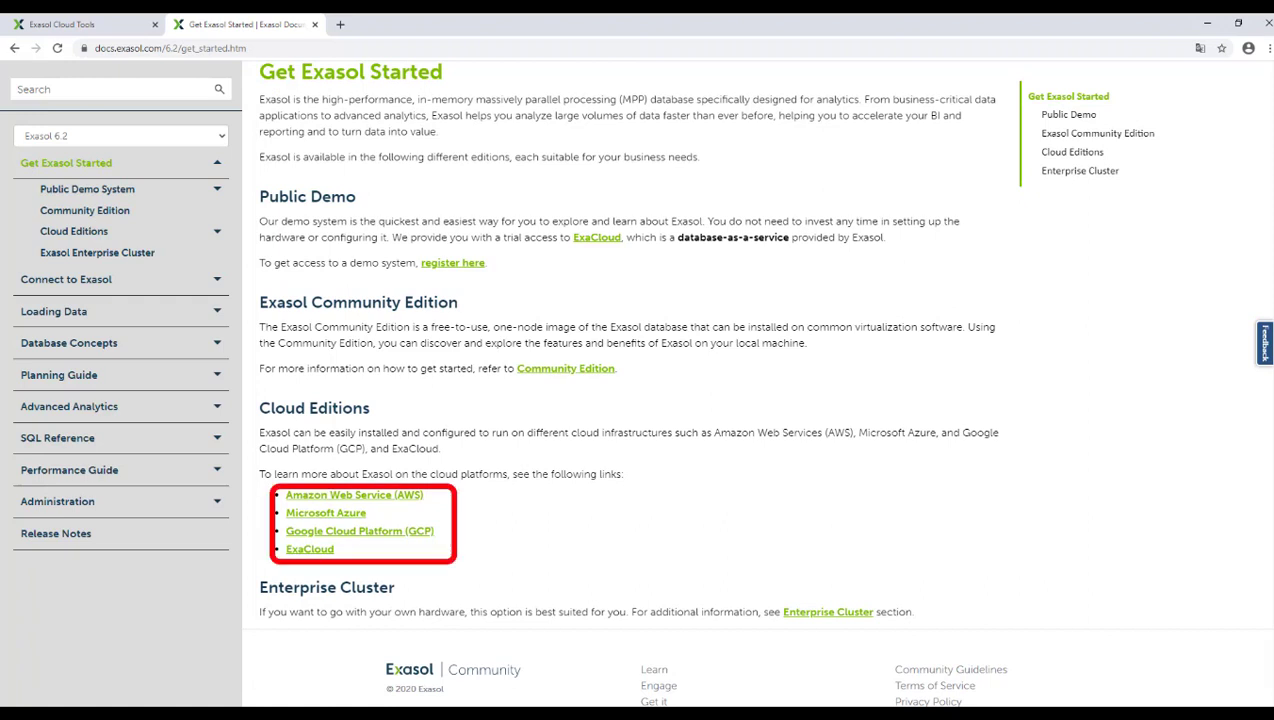
# Back in Cloud Tools, select Azure as the platform with West Europe region
pyautogui.click(75, 21)
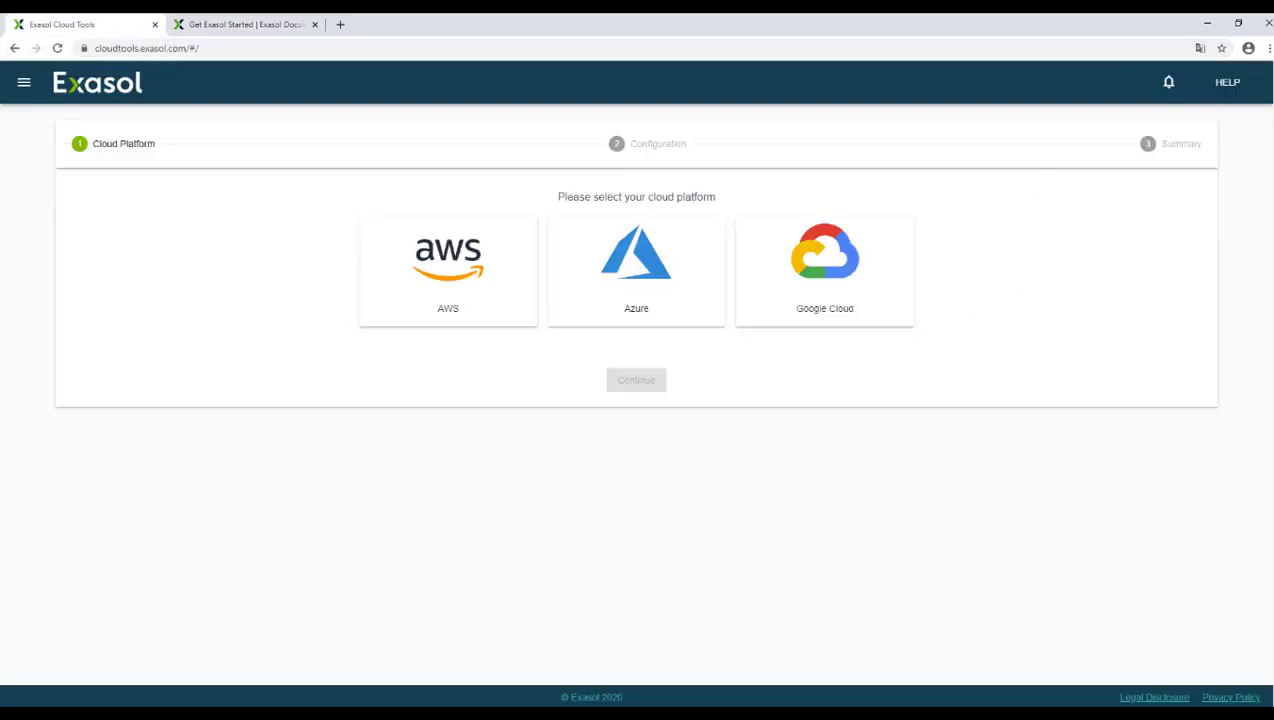
pyautogui.click(636, 270)
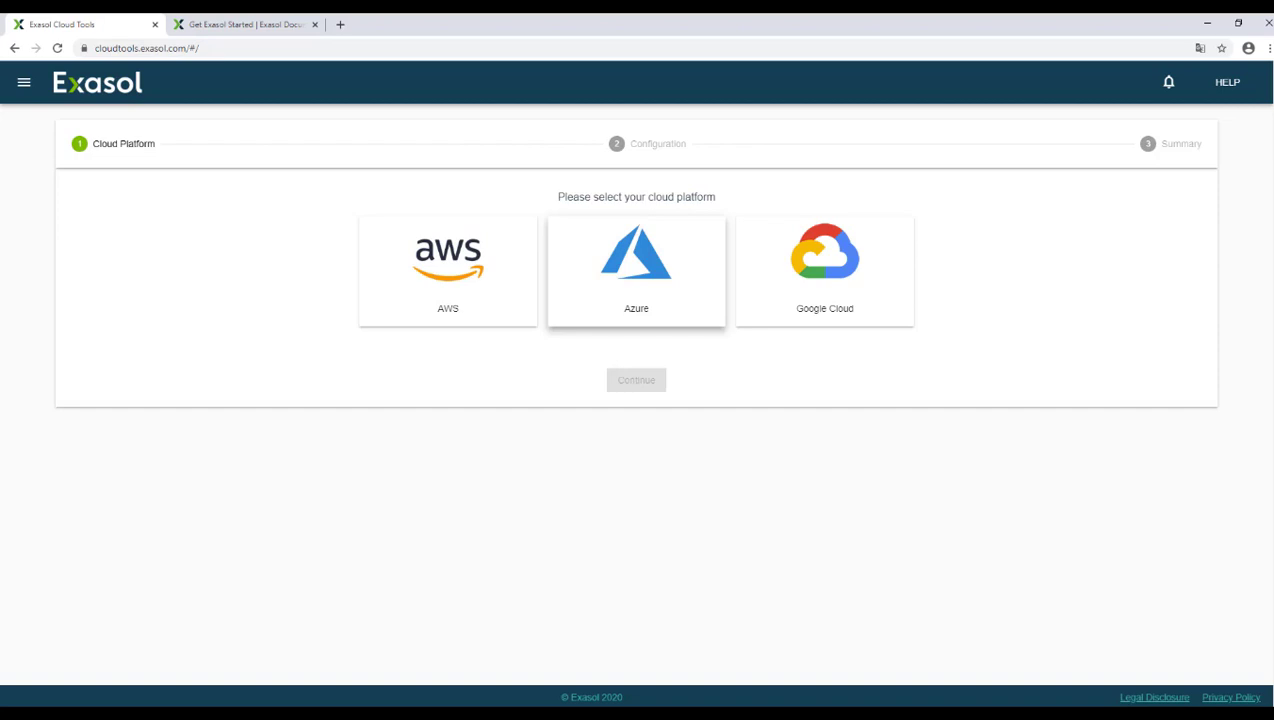
pyautogui.click(636, 270)
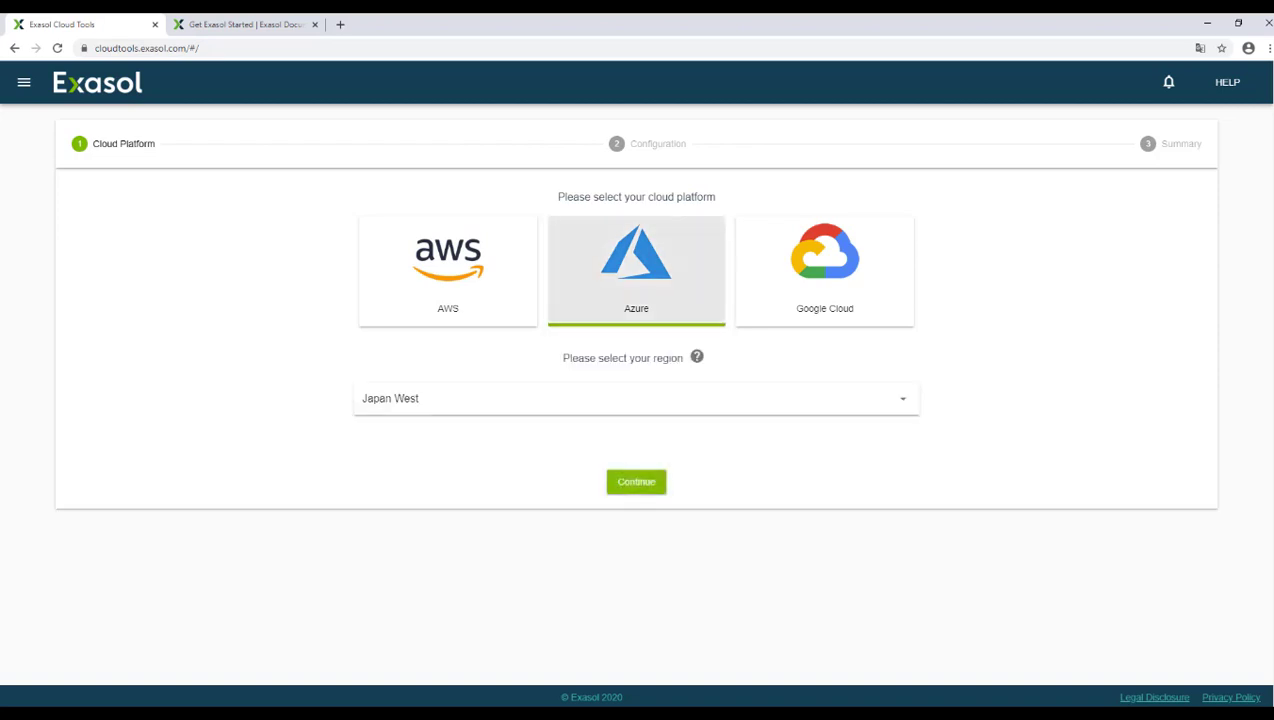
pyautogui.click(634, 398)
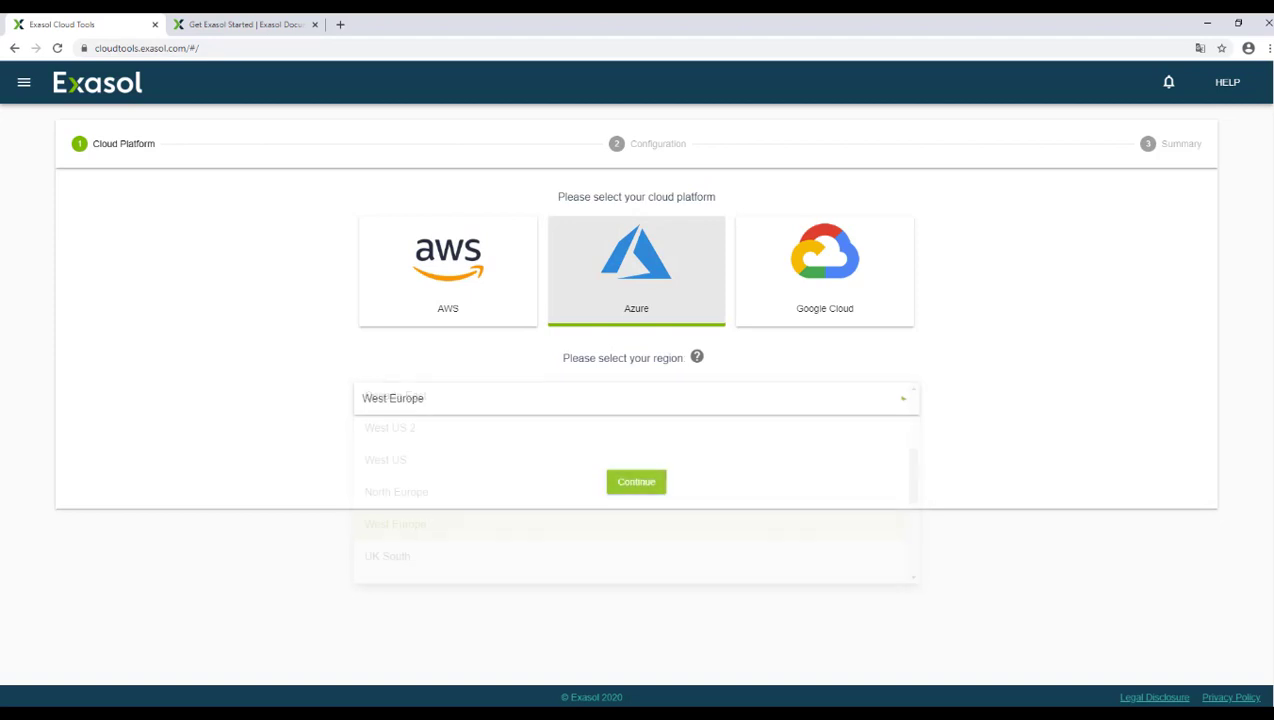
pyautogui.click(635, 481)
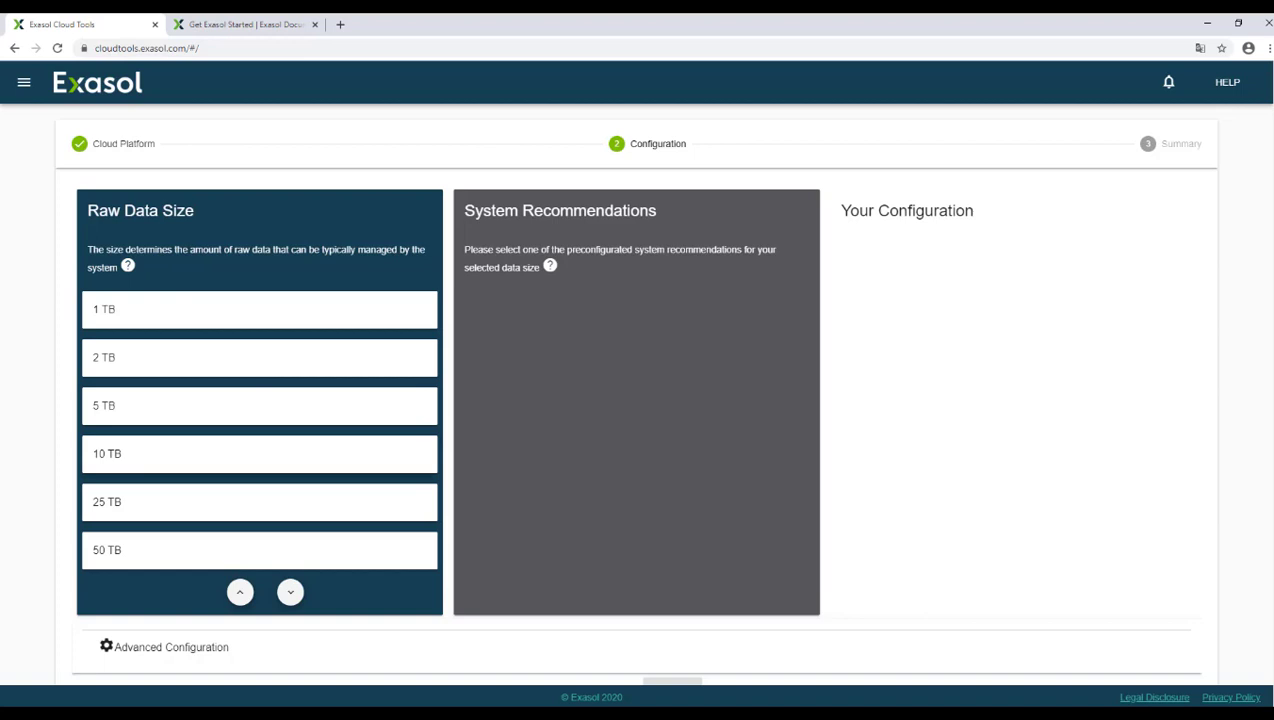
# Choose 10 TB raw data size and the Basic Configuration recommendation
pyautogui.click(259, 453)
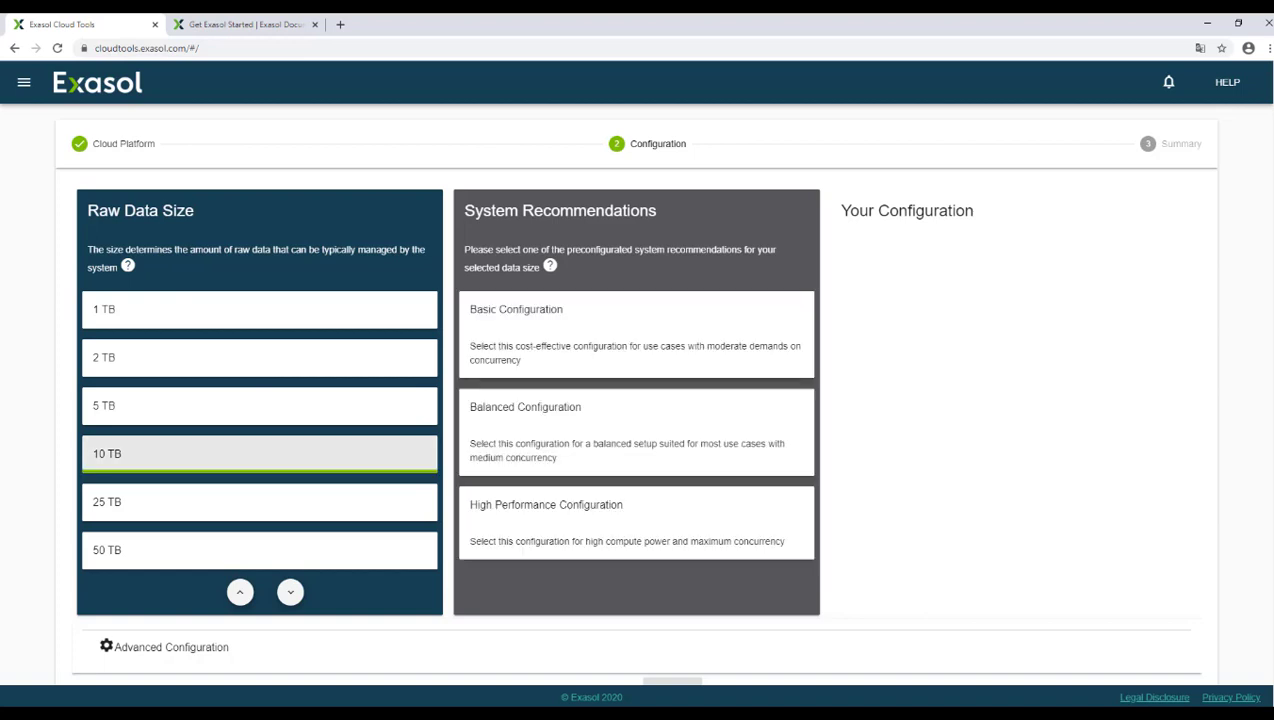
pyautogui.click(634, 334)
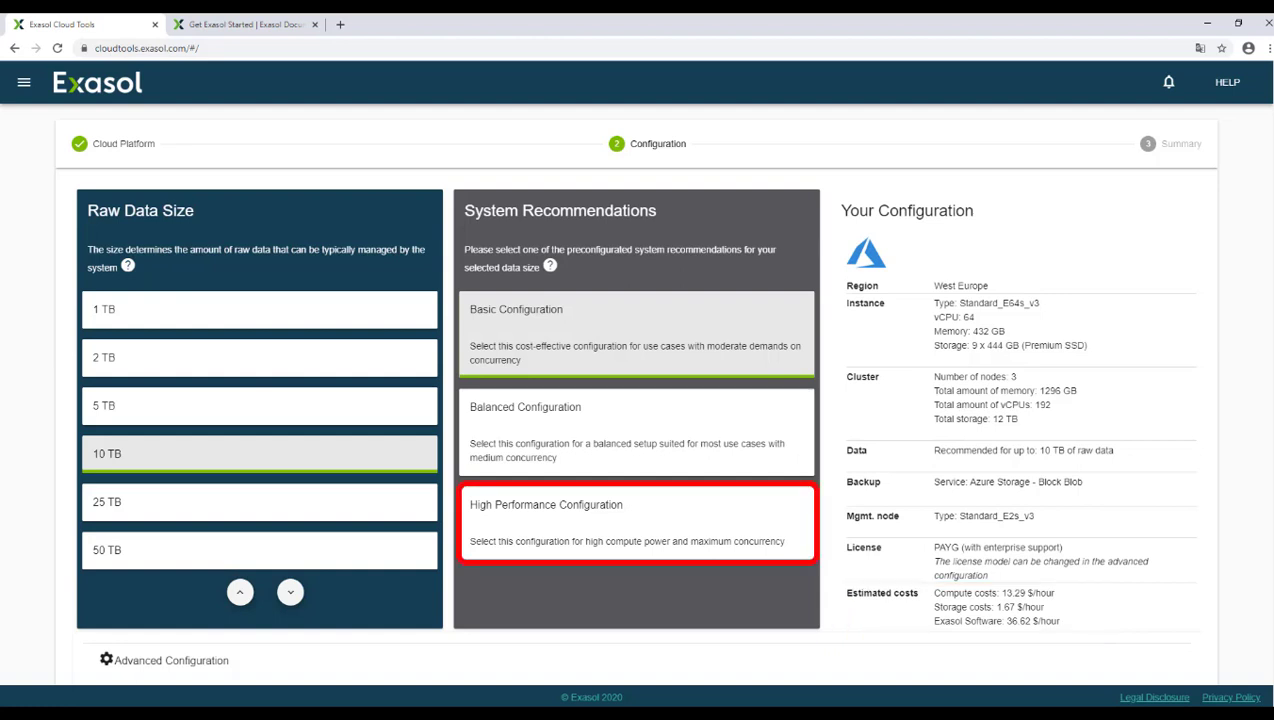
# Switch to Advanced Configuration: General Purpose Standard_D instances with 4 DB nodes
pyautogui.click(637, 525)
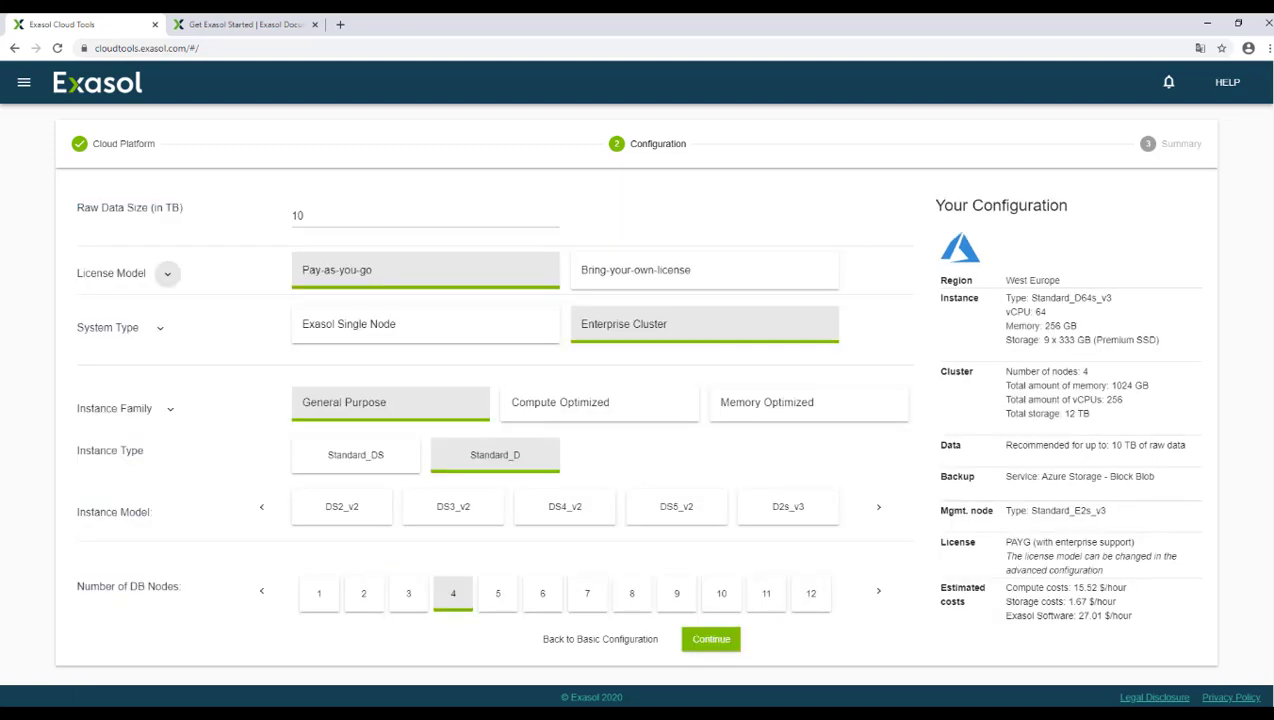
# Open the configuration summary and launch Deploy to Azure, reaching Microsoft sign-in
pyautogui.click(170, 273)
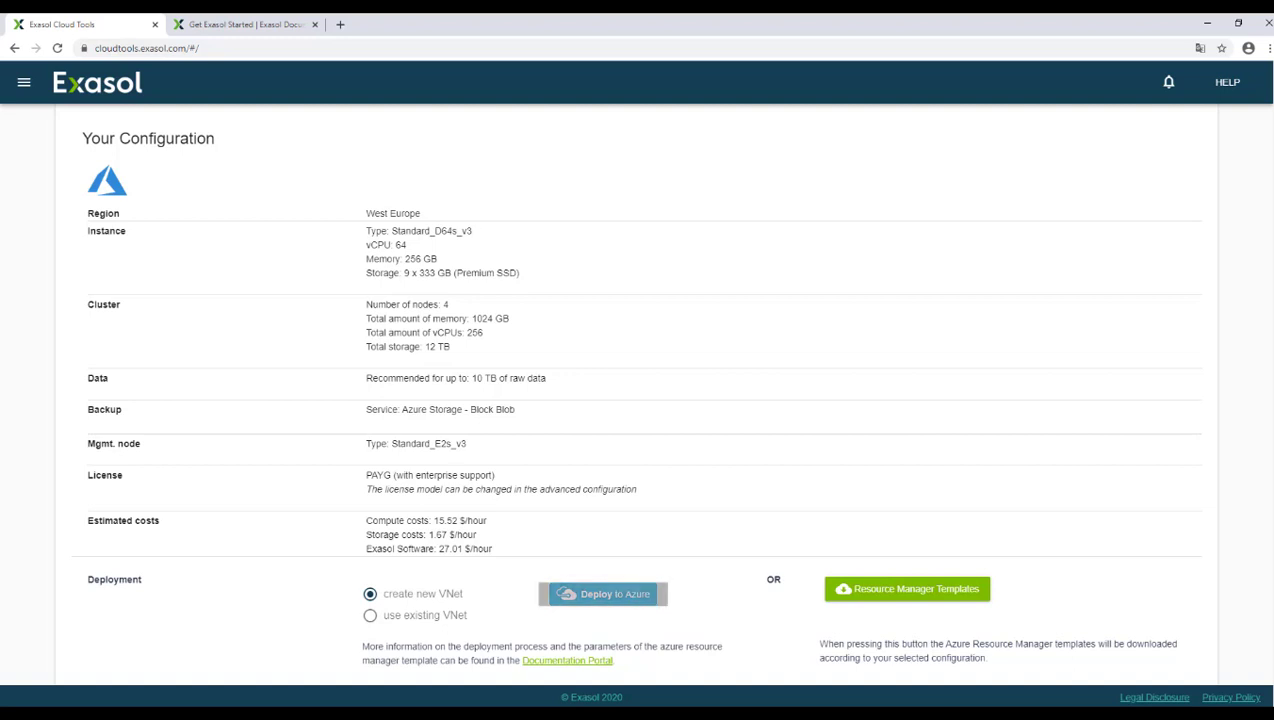
pyautogui.click(602, 593)
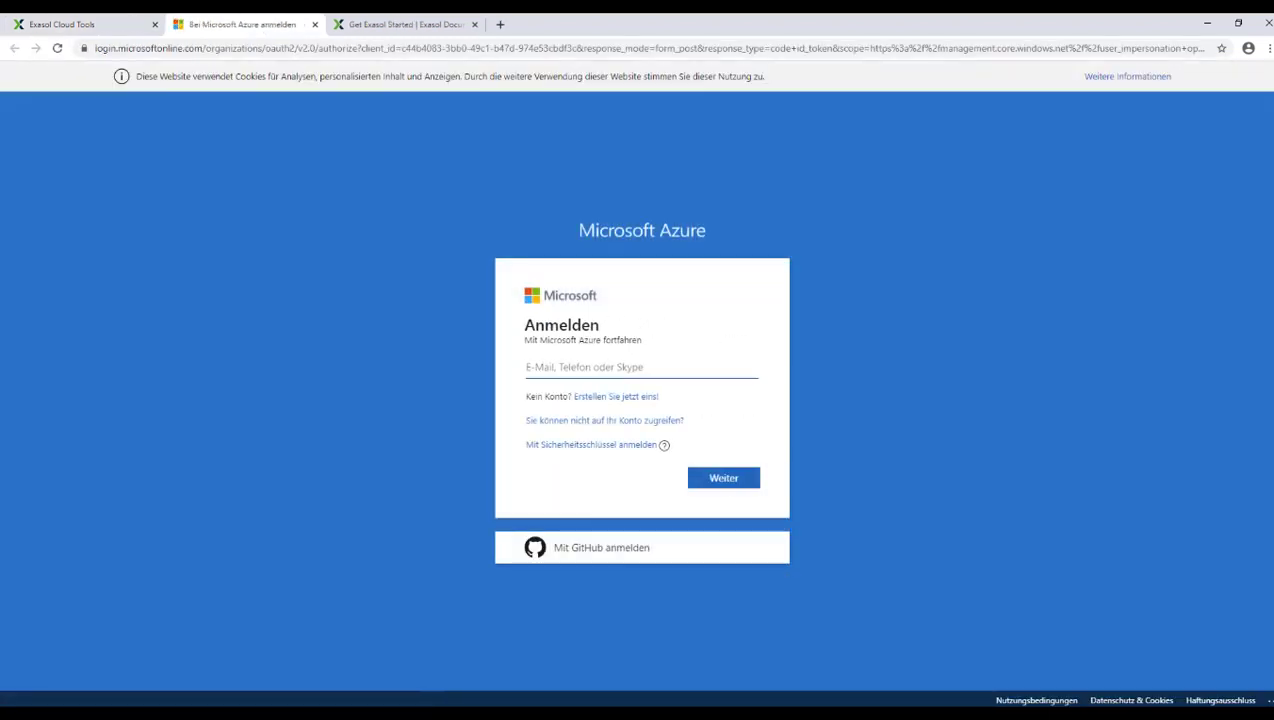